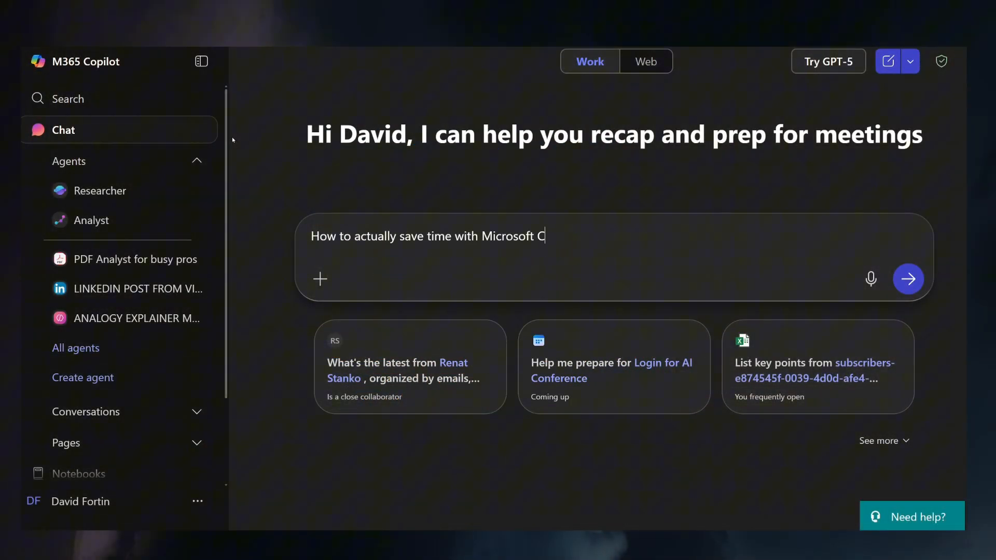
- Focus the Copilot Chat prompt box to start a question about saving time with Copilot
left_click(908, 279)
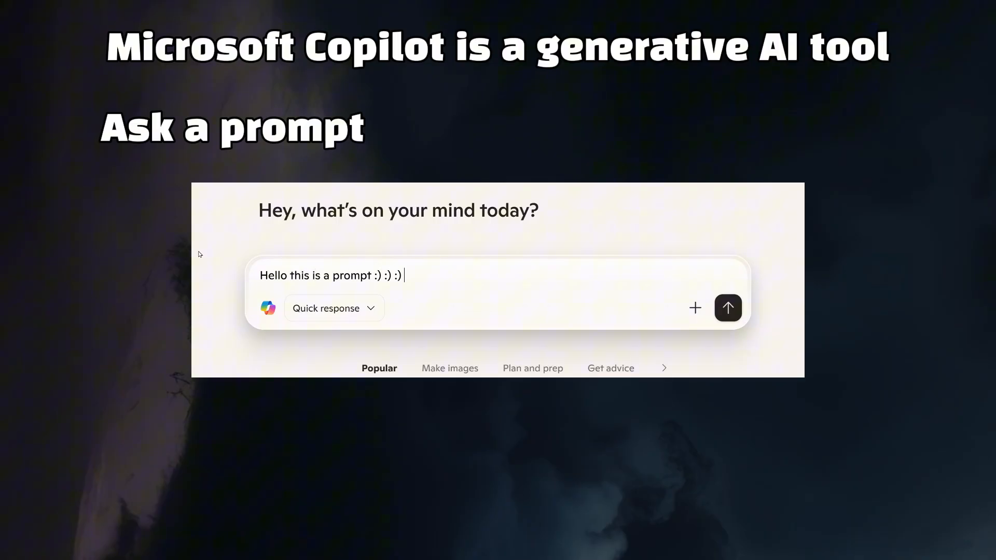
- Type the sample prompt: I like thinking of it as a "Machine that forecasts the next word"!
type("I like t")
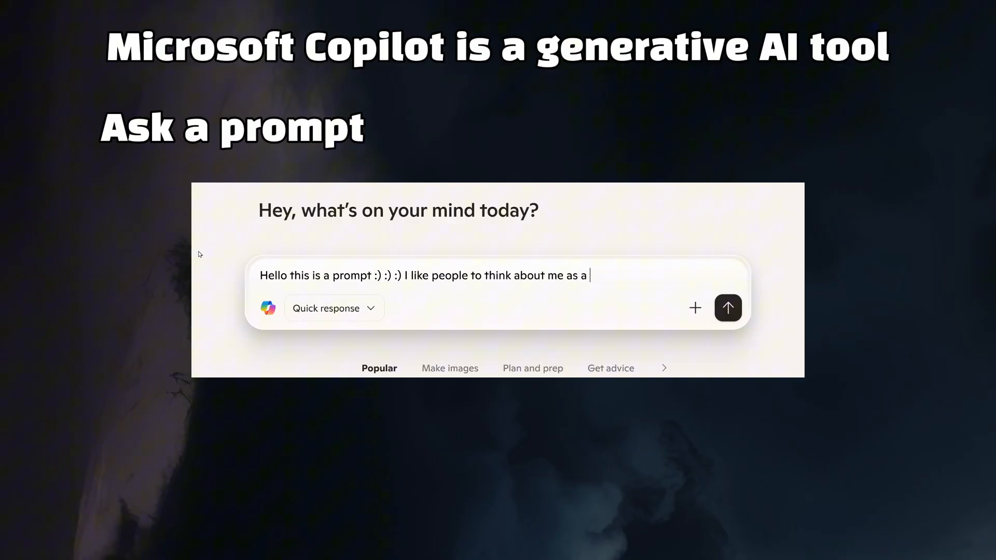
type("\"Machine that forecasts the next word\"!")
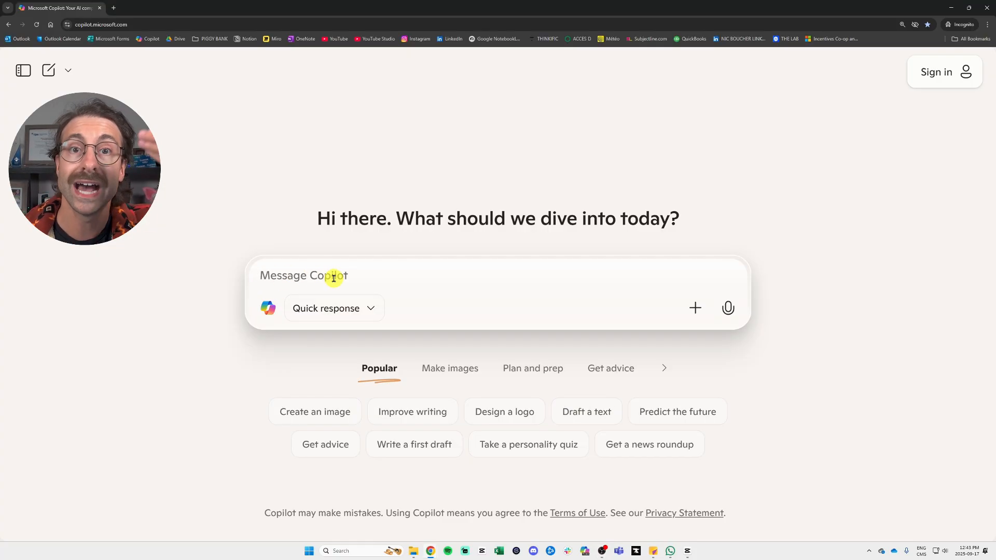
- Ask Copilot for the best banana bread recipe, noting a peanut allergy
type("Give me a recipe for the best banana bread out there. I'm allergic to peanuts.")
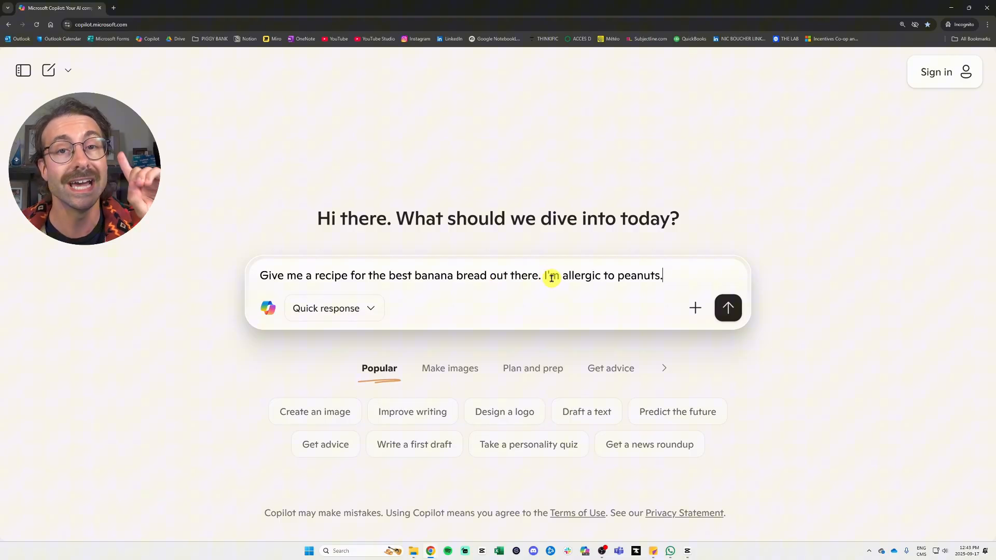
left_click(728, 308)
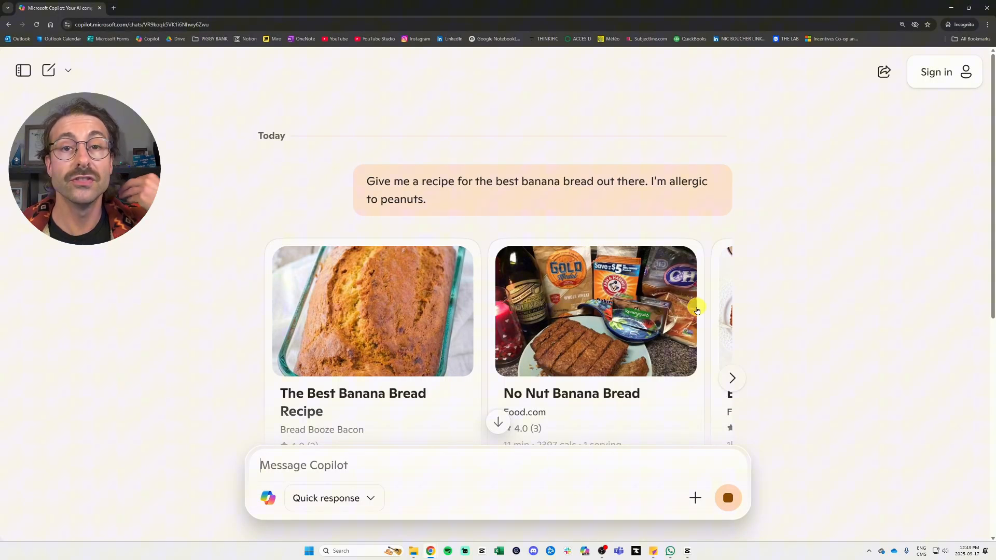
- Scroll through the peanut-free banana bread ingredients, instructions and recipe cards
scroll("down", 3)
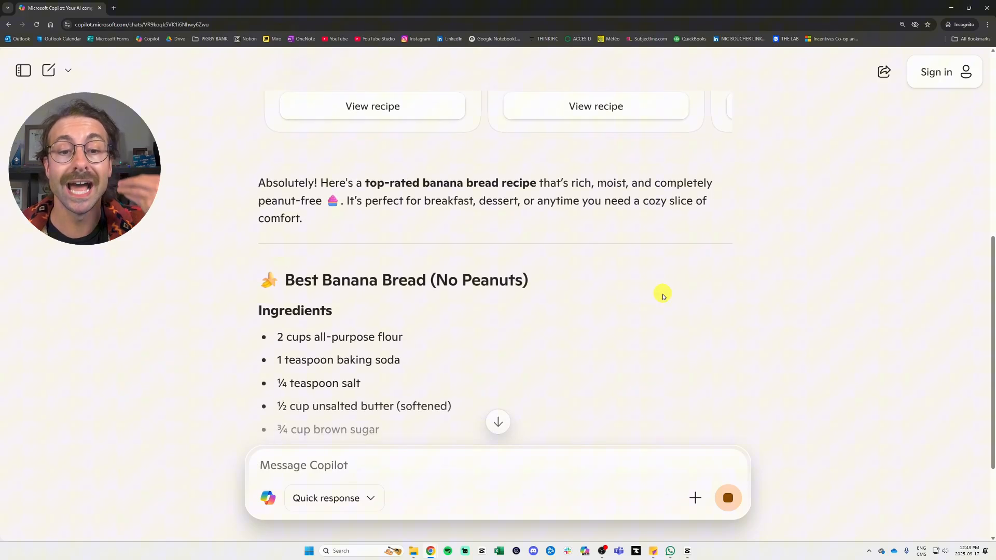
scroll("down", 3)
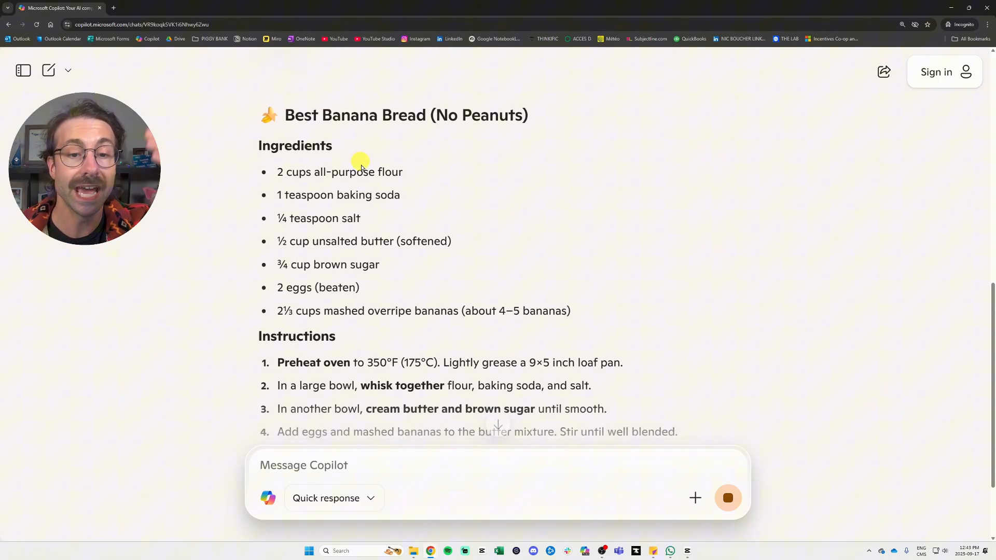
scroll("down", 3)
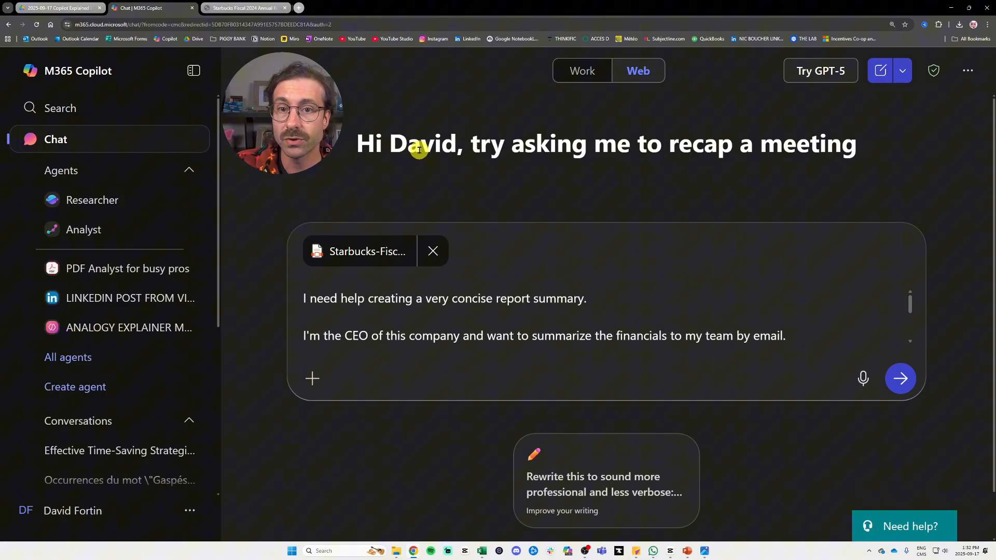
mouse_move(934, 71)
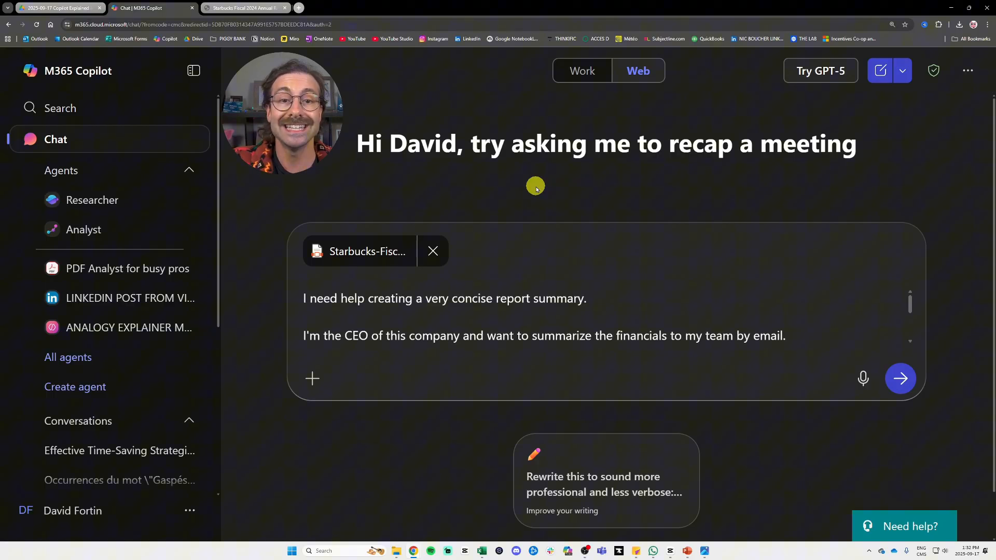
mouse_move(653, 50)
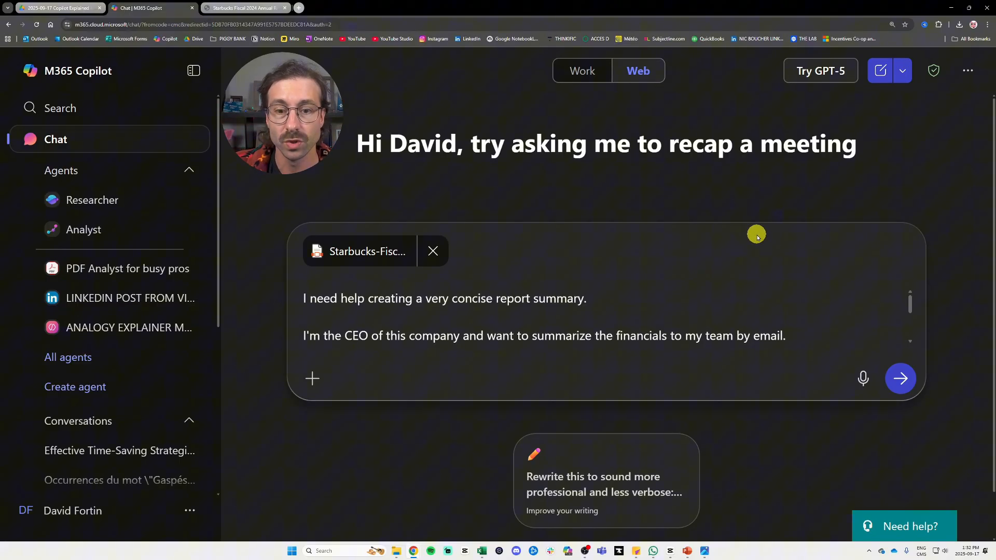
mouse_move(333, 233)
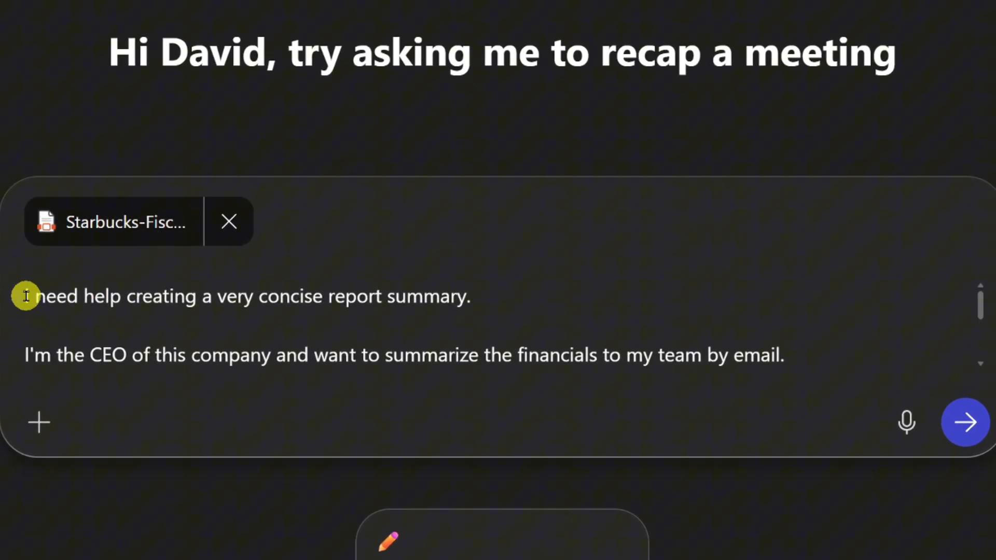
- Submit the Starbucks report summary prompt requesting emojis, bullet points and PDF citations
left_click_drag(25, 297, 470, 296)
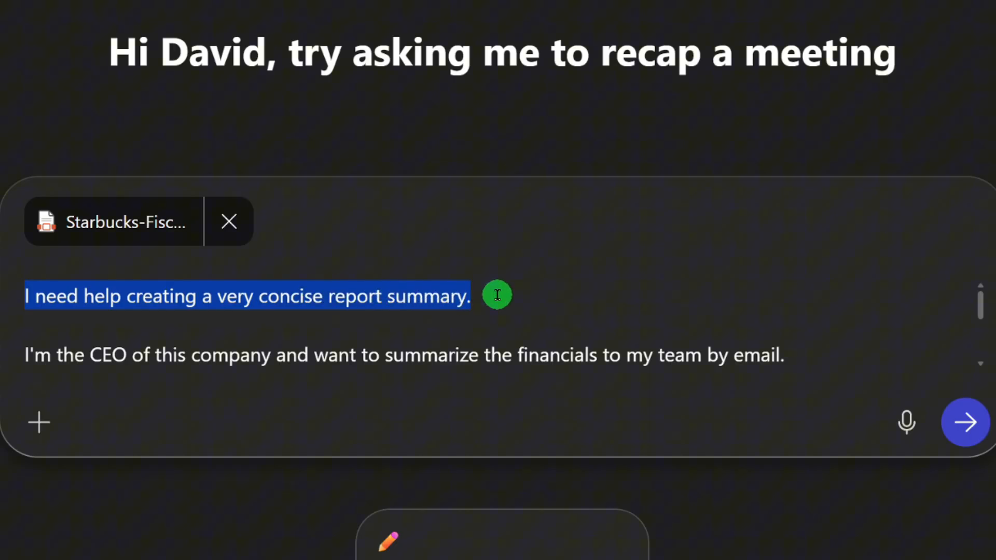
mouse_move(25, 355)
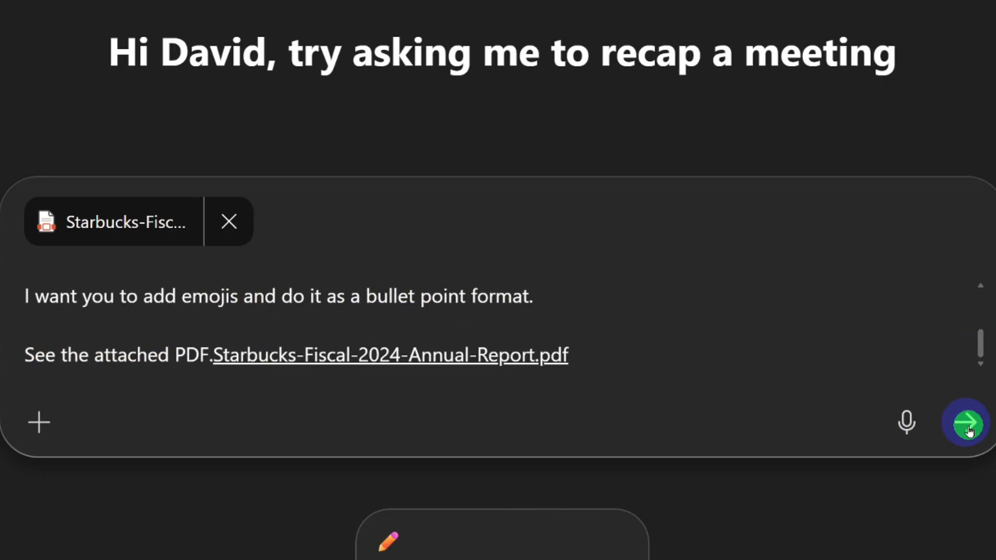
left_click(965, 421)
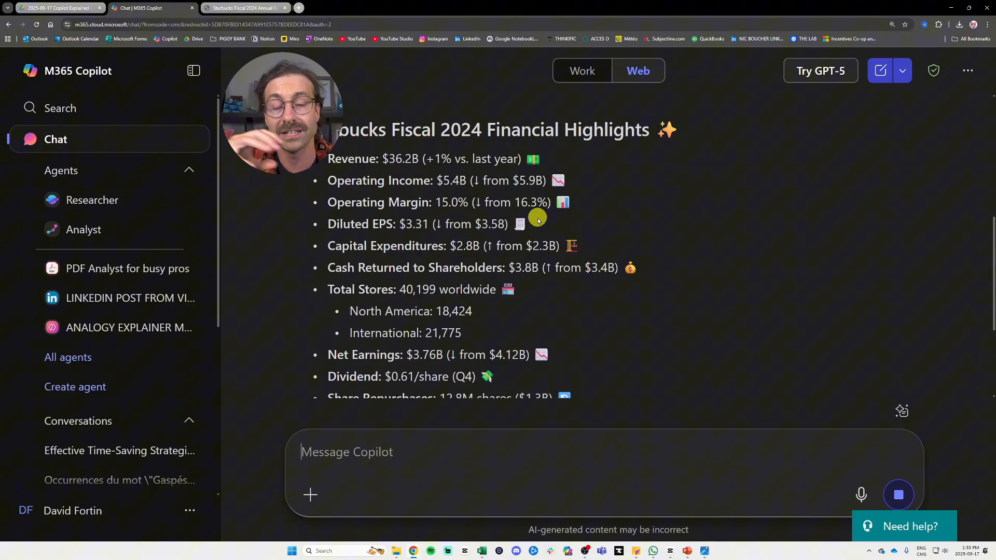
- Review the Starbucks Fiscal 2024 highlights summary, then switch to the coffee shop sales workbook
scroll("down", 3)
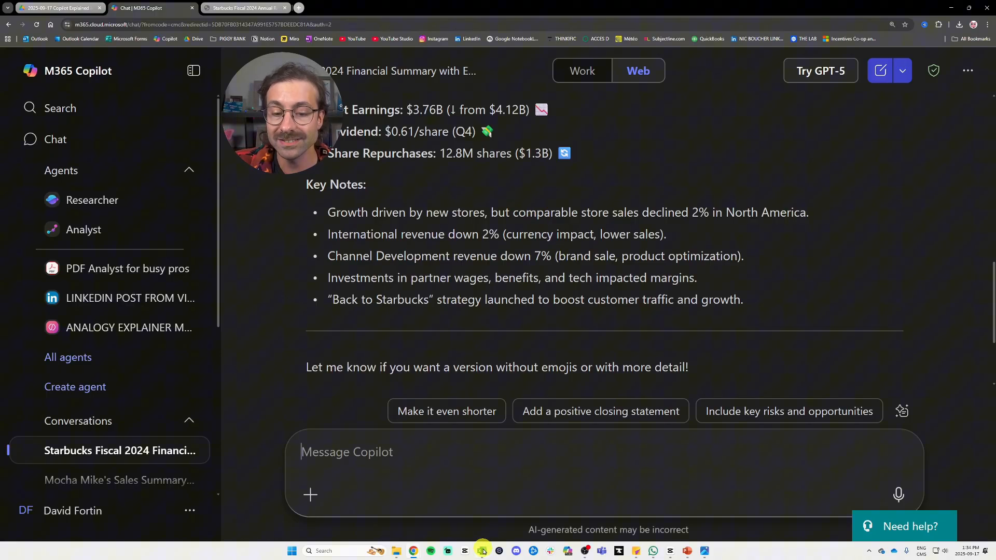
left_click(481, 551)
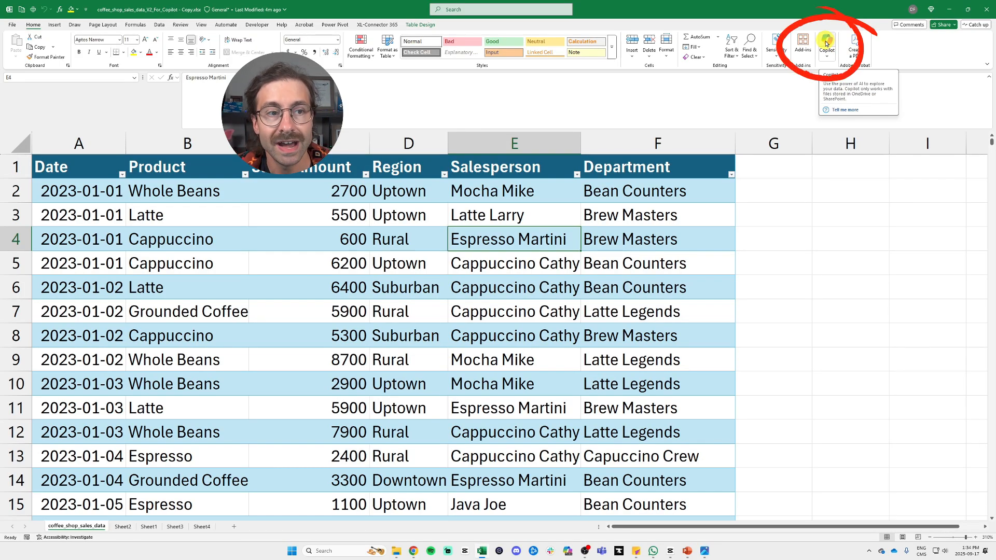
- Open Excel's Copilot pane beside the coffee shop sales data
left_click(826, 46)
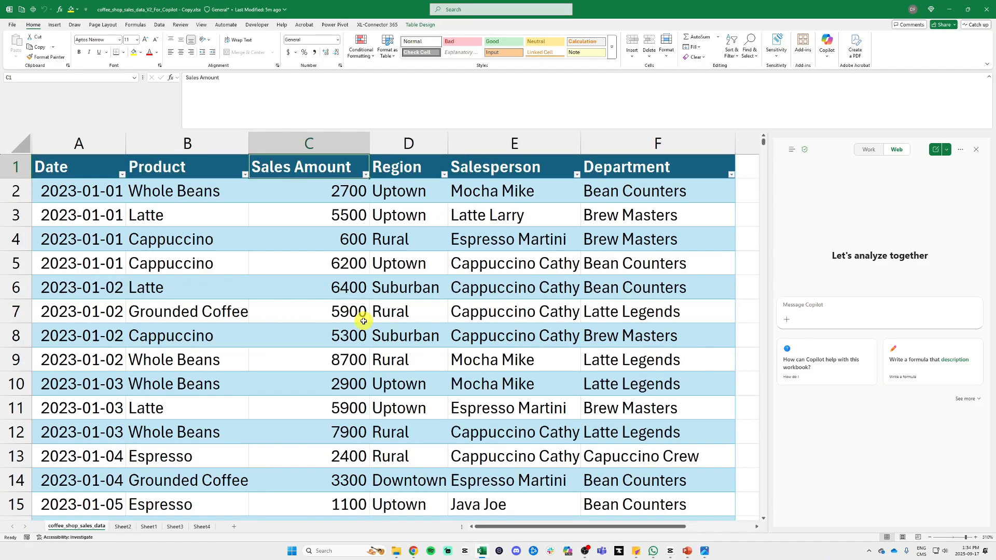
- Ask Excel Copilot to summarize Mocha Mike's sales for 2023 and 2024
left_click(514, 143)
type("Summarize how much sales Mocha Mike did in 2023 and also in 2024")
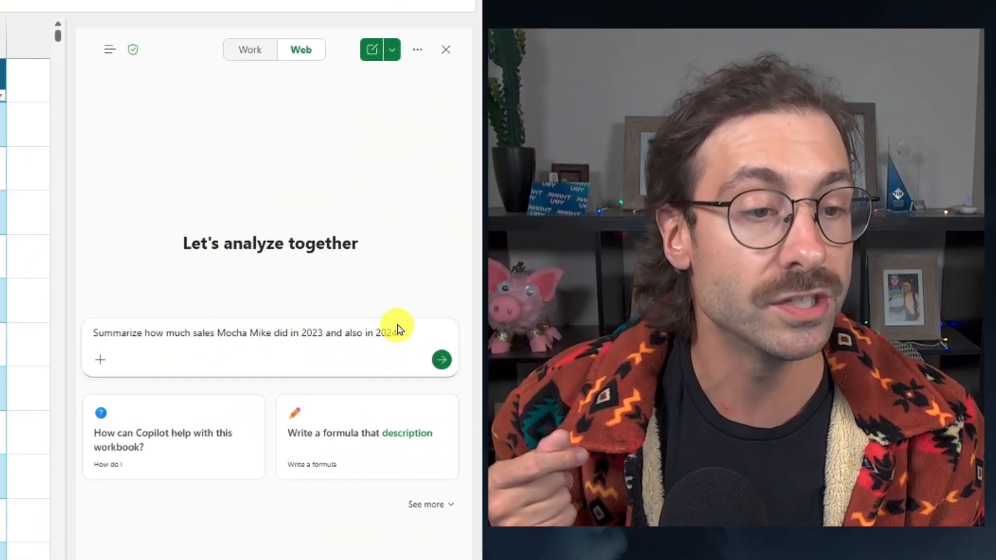
left_click(440, 359)
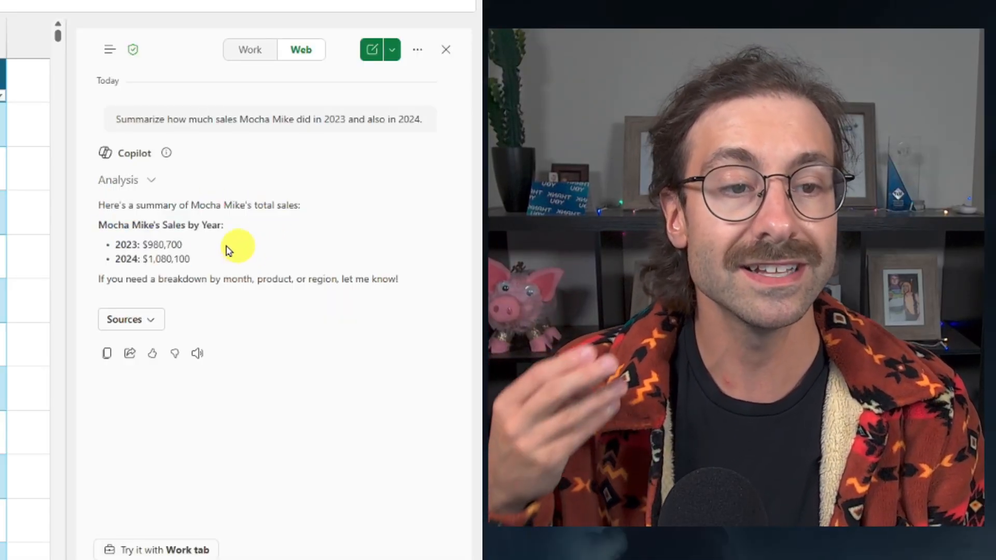
- Open the PowerPoint Copilot training deck after reviewing Mocha Mike's $980,700 and $1,080,100 totals
double_click(124, 245)
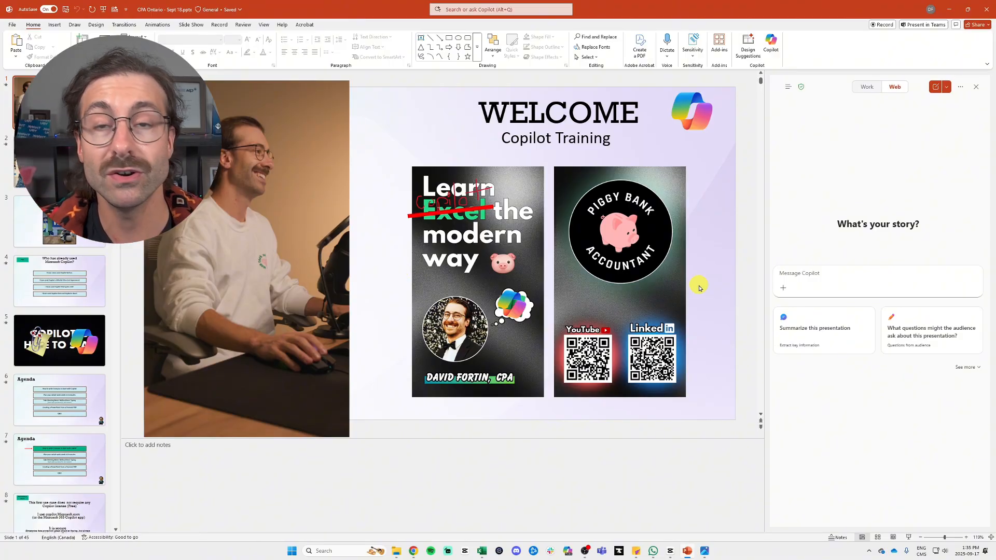
mouse_move(726, 257)
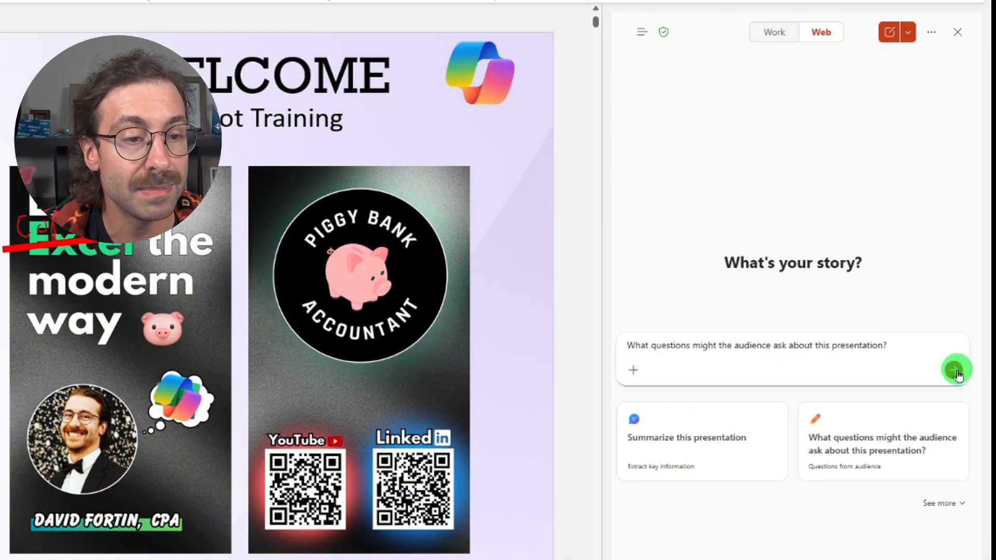
- Send the audience-questions request and read the grouped Copilot, Excel and PowerPoint questions
left_click(957, 369)
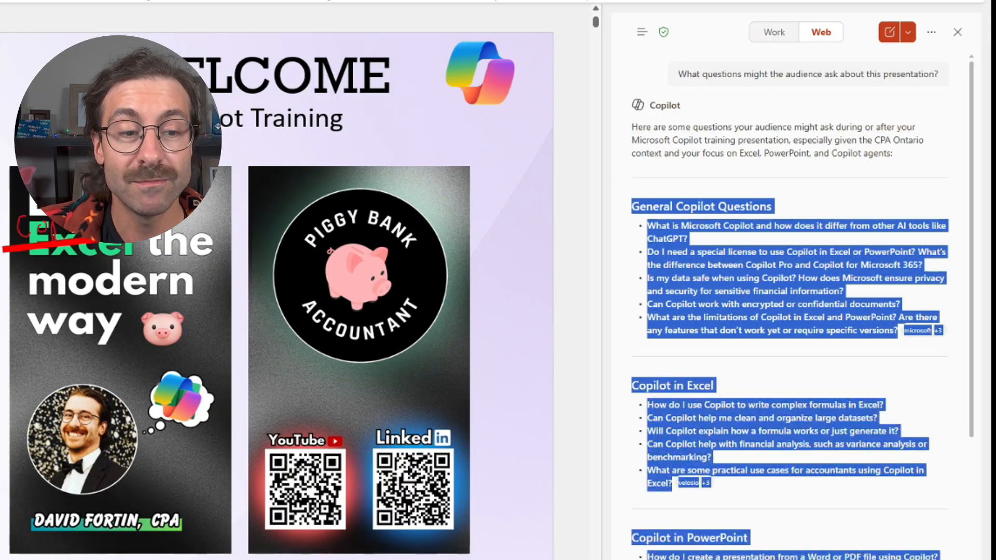
scroll("down", 3)
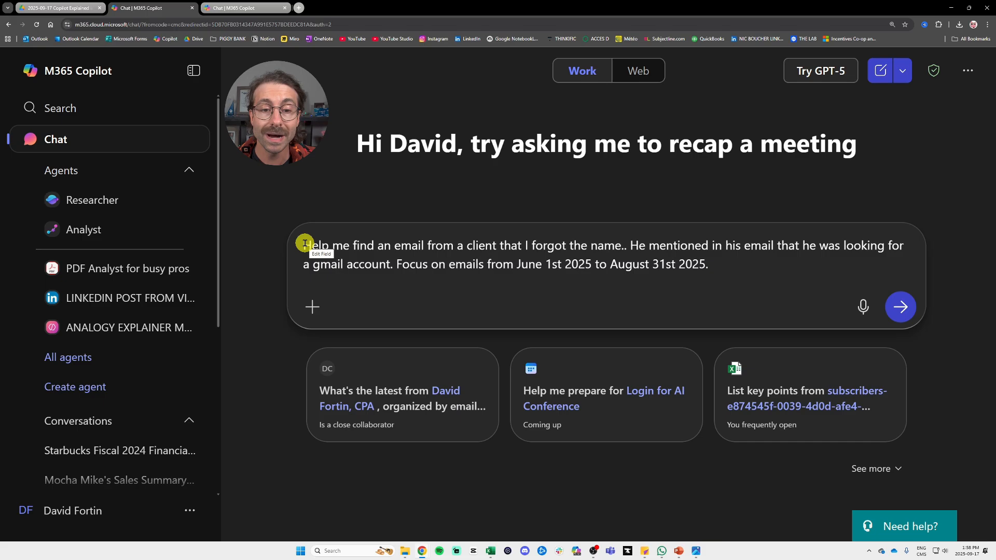
- Review and send the search for the client's gmail email from June 1–August 31, 2025
left_click_drag(303, 246, 594, 246)
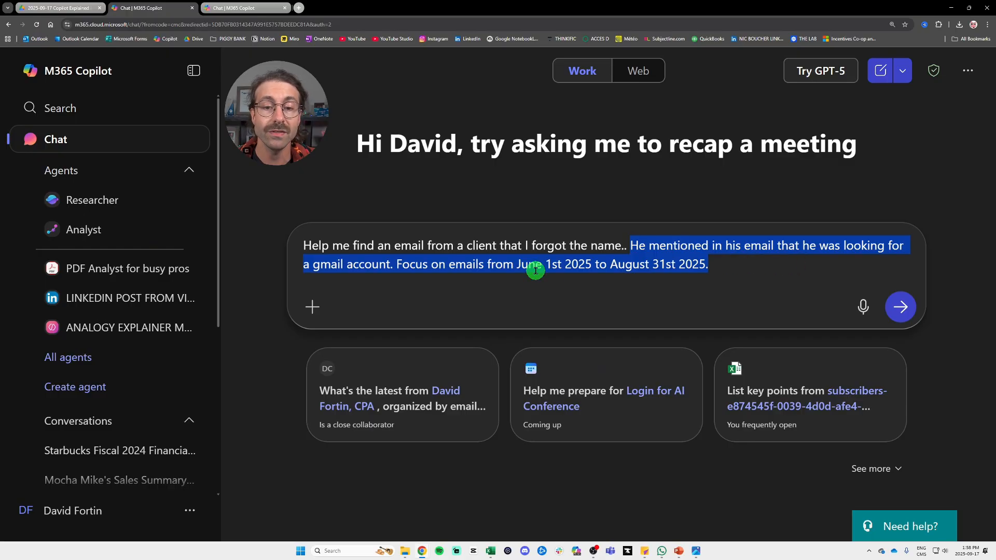
left_click(581, 264)
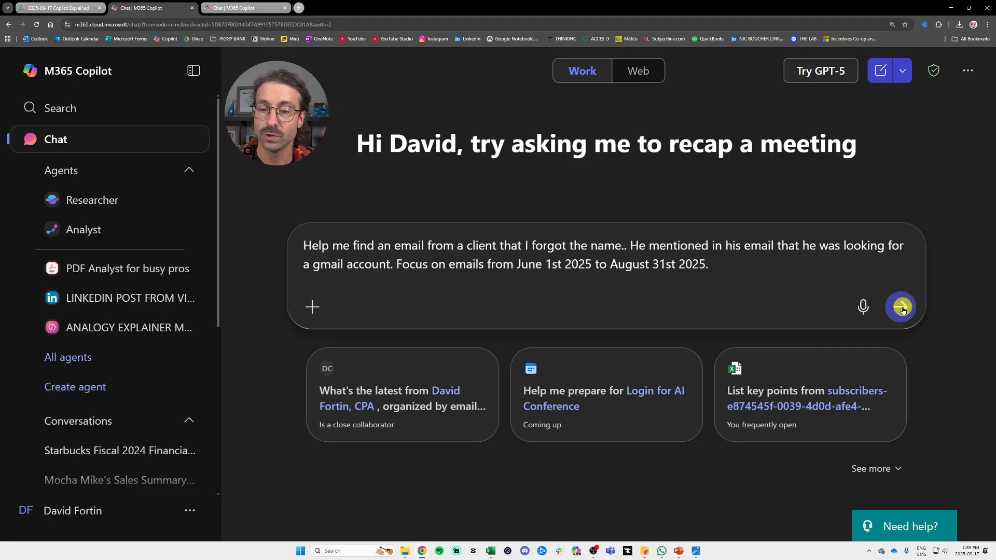
left_click(900, 307)
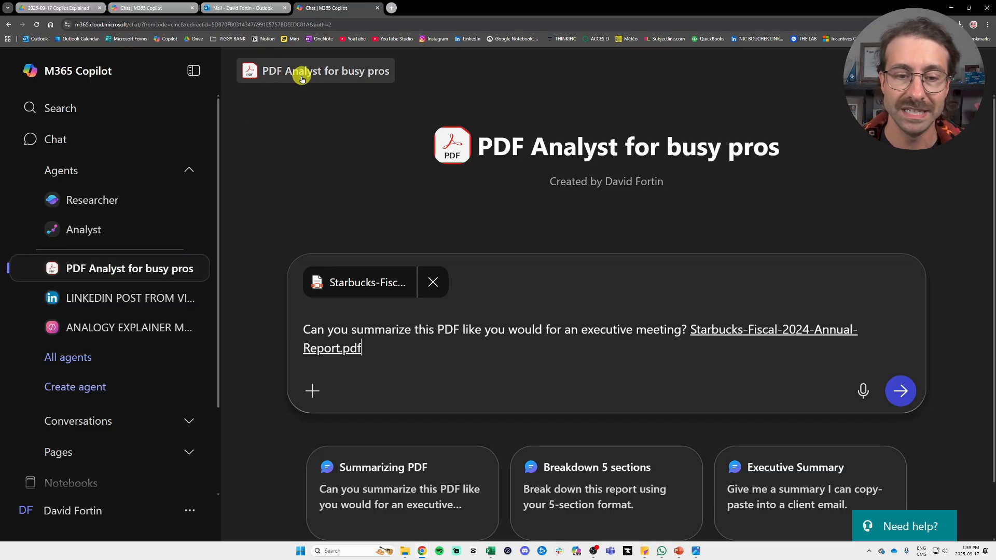
mouse_move(475, 140)
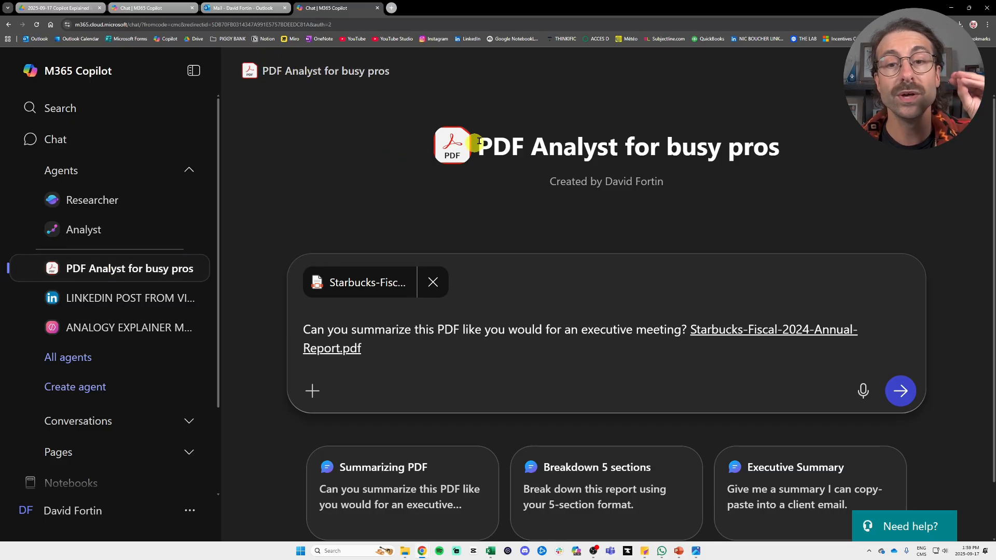
- Send the executive-meeting summary request on the Starbucks fiscal 2024 report and scroll the response
left_click_drag(303, 328, 539, 329)
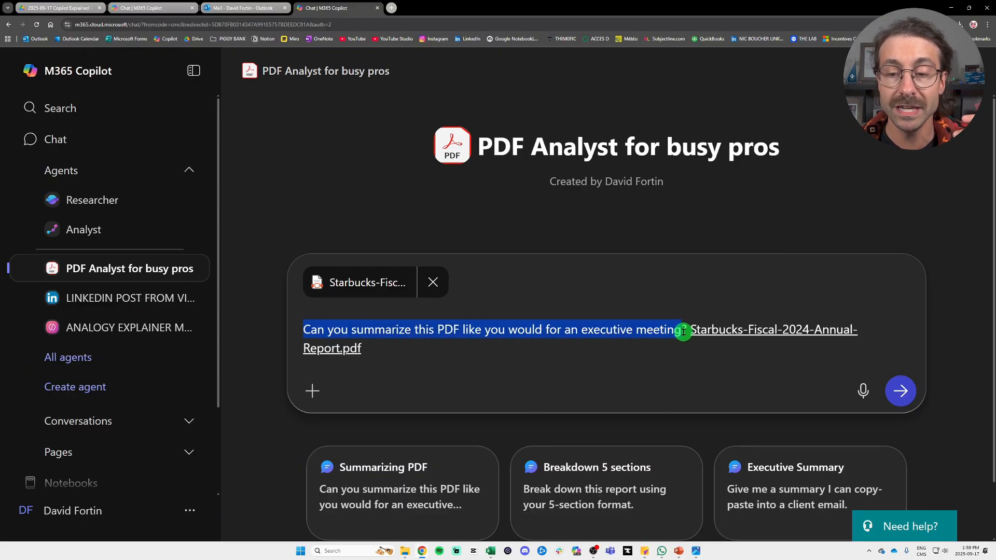
left_click(660, 329)
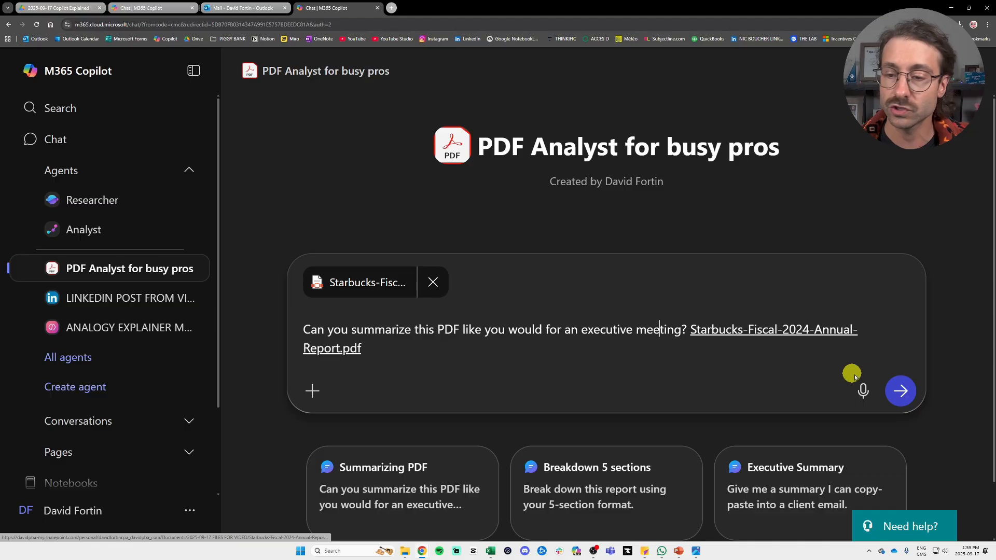
left_click(900, 391)
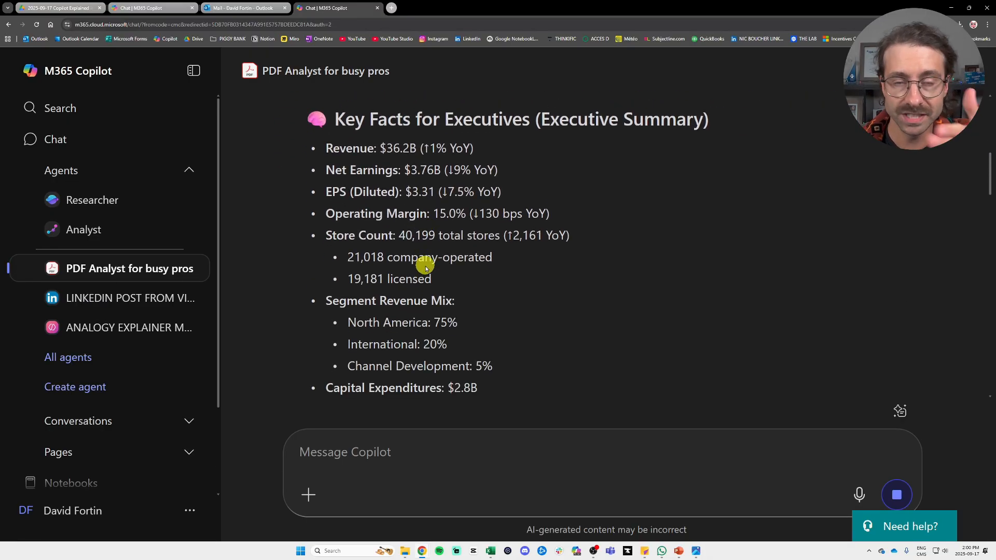
scroll("down", 3)
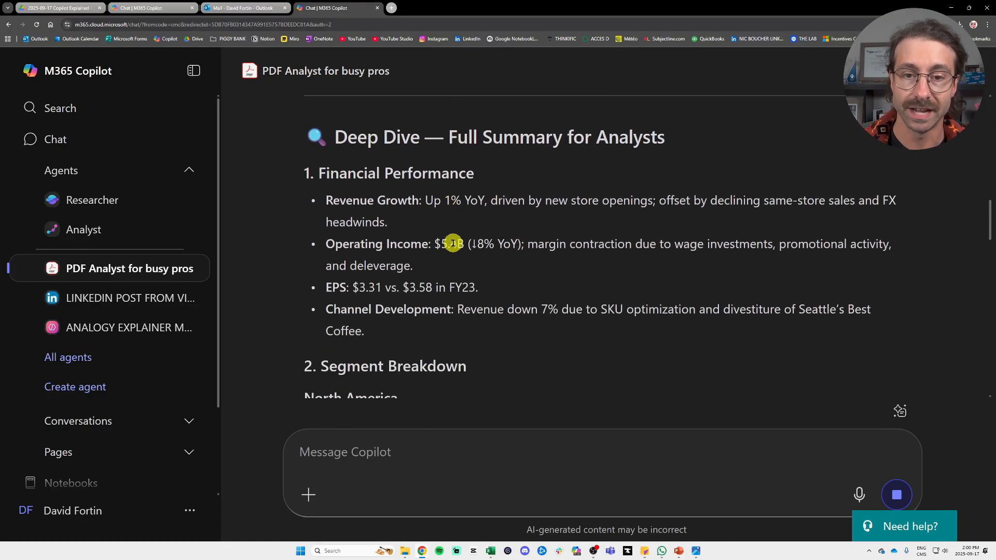
scroll("down", 3)
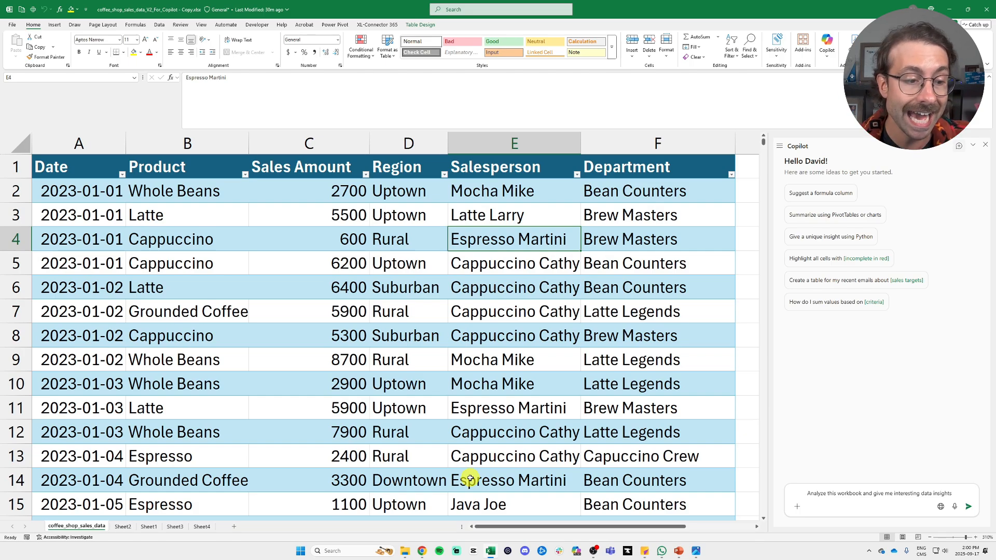
mouse_move(411, 359)
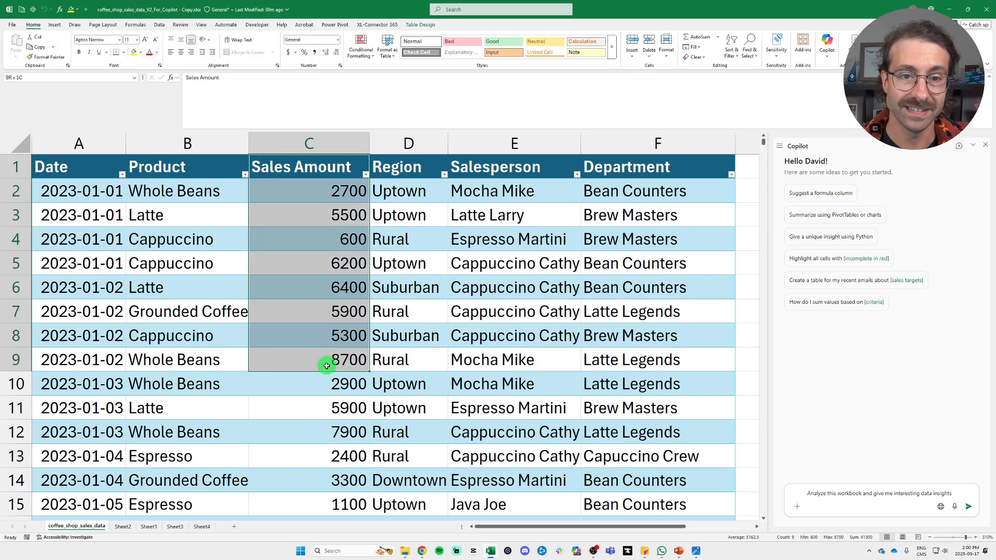
- Send 'Analyze this workbook and give me interesting data insights' and insert the results into a new sheet
left_click(514, 311)
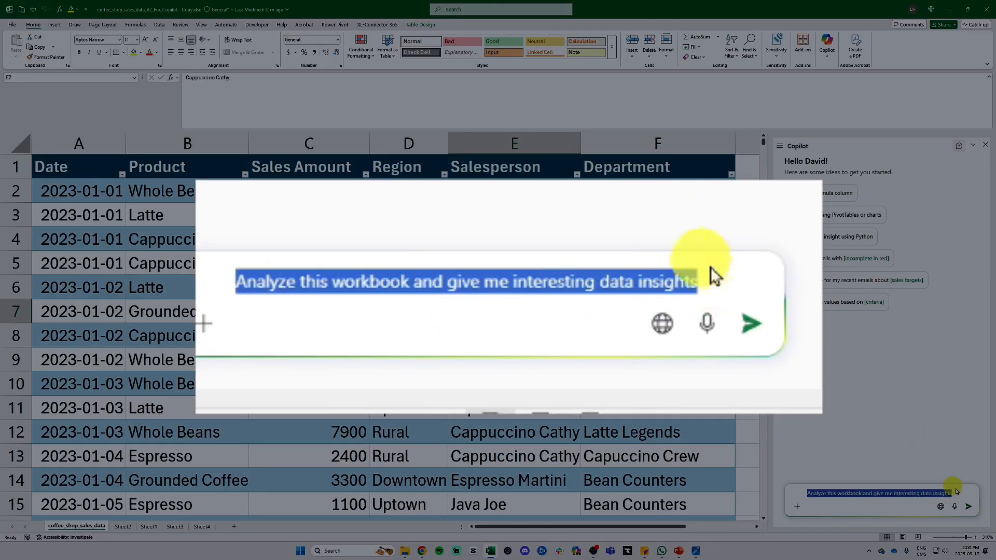
left_click(752, 323)
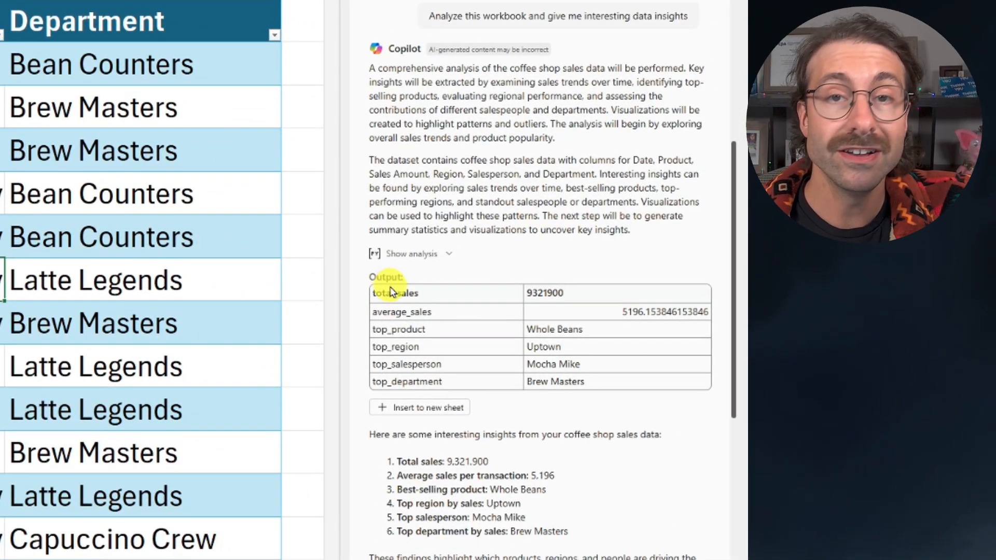
mouse_move(419, 407)
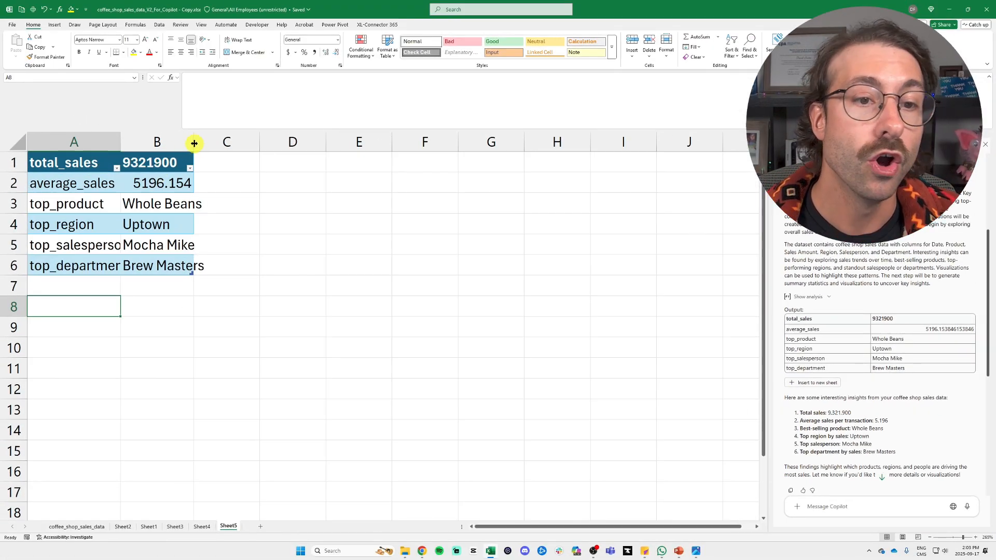
left_click(333, 245)
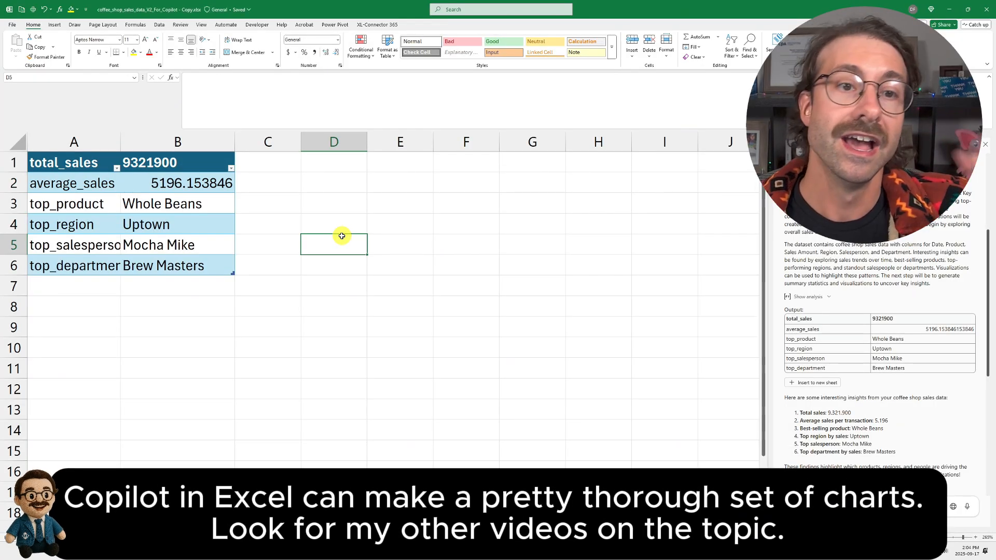
mouse_move(641, 445)
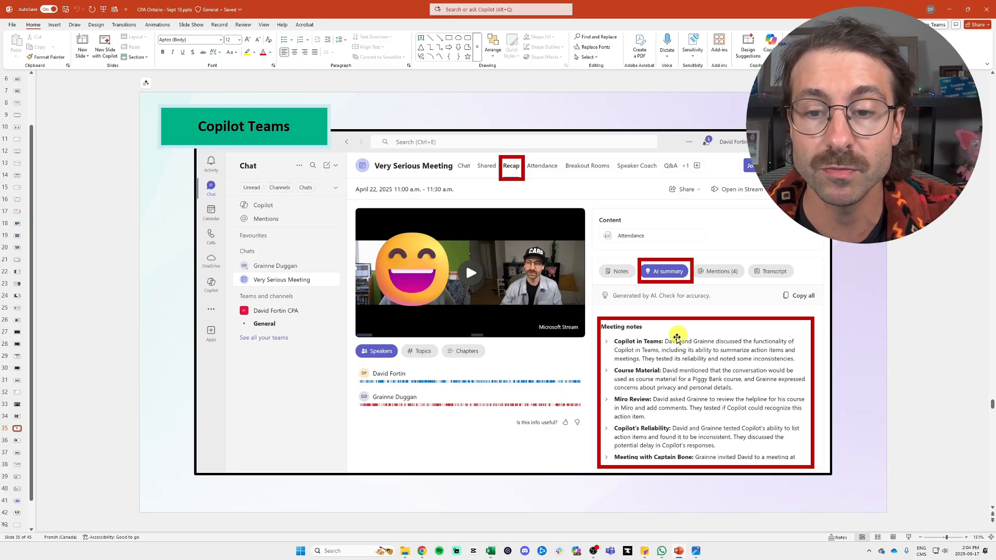
mouse_move(660, 354)
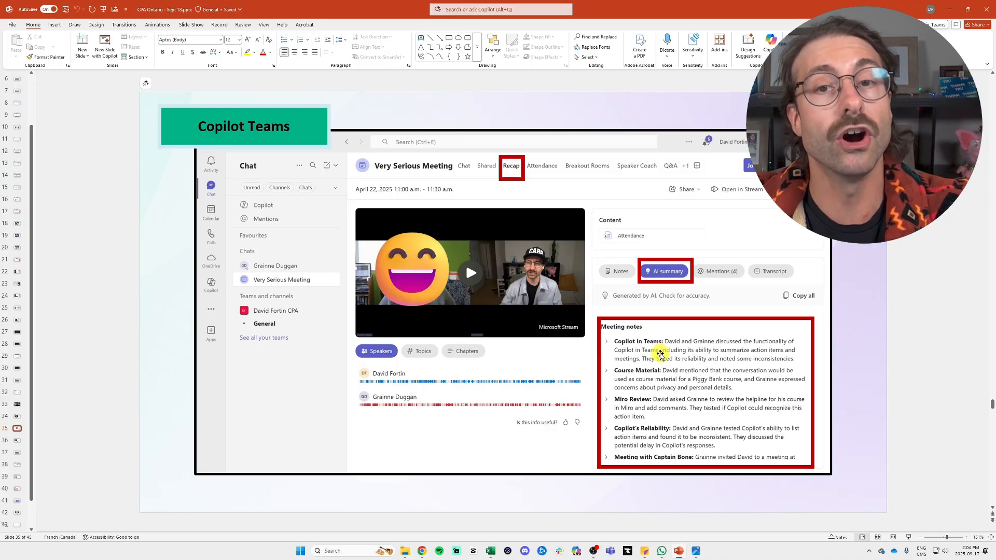